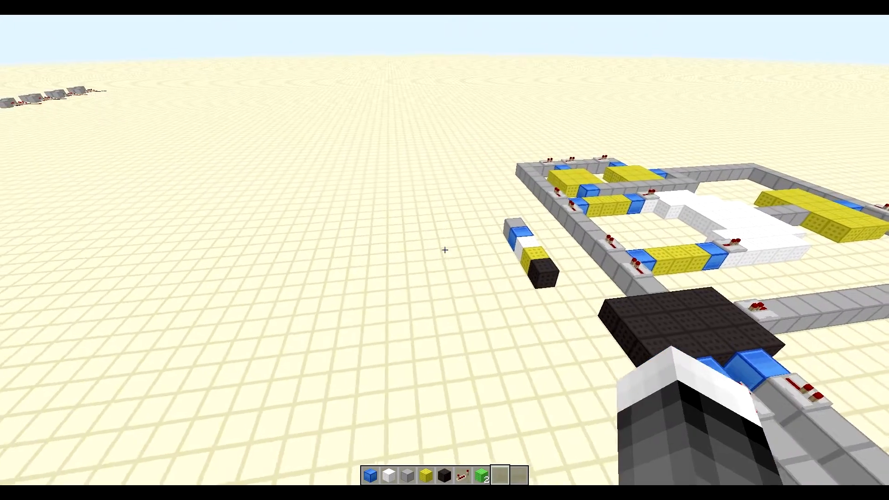
mouse_move(446, 250)
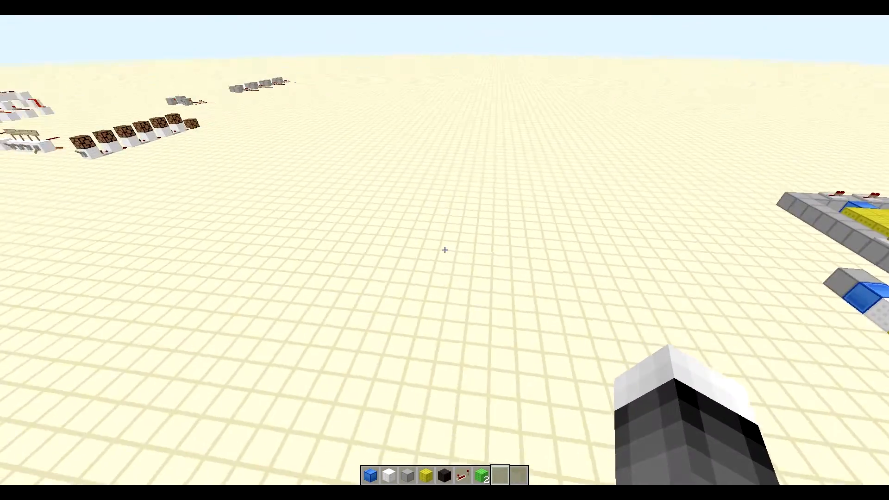
mouse_move(444, 250)
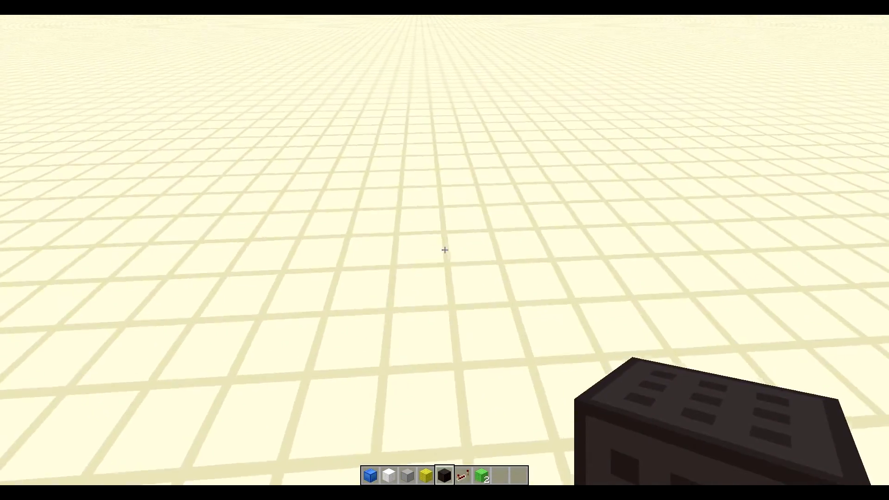
Check the creative inventory, then start placing black wool blocks for the data lines
key("e")
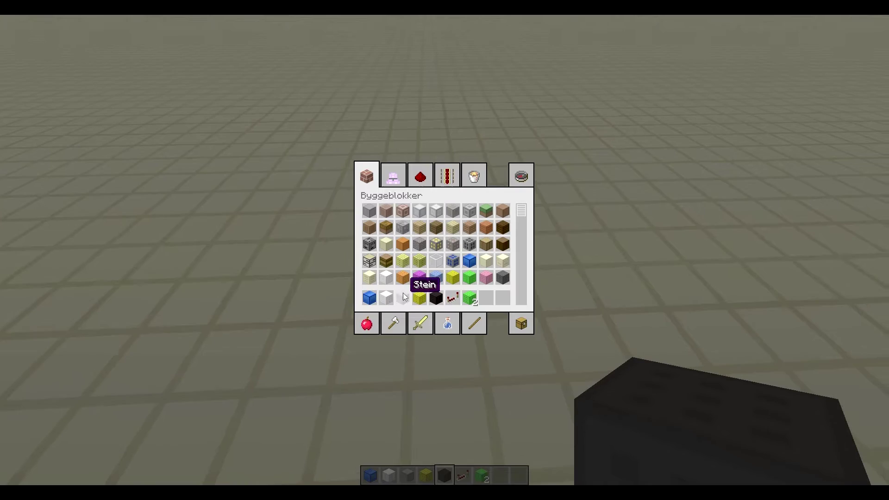
key("Escape")
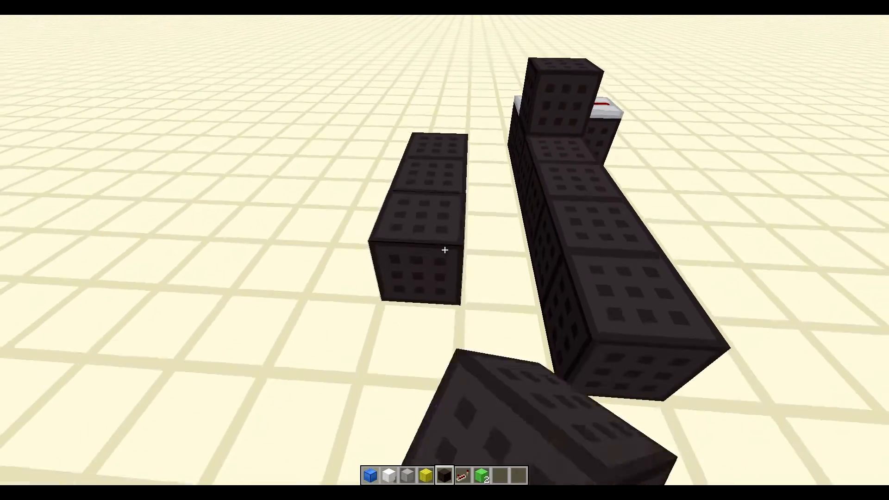
left_click(445, 250)
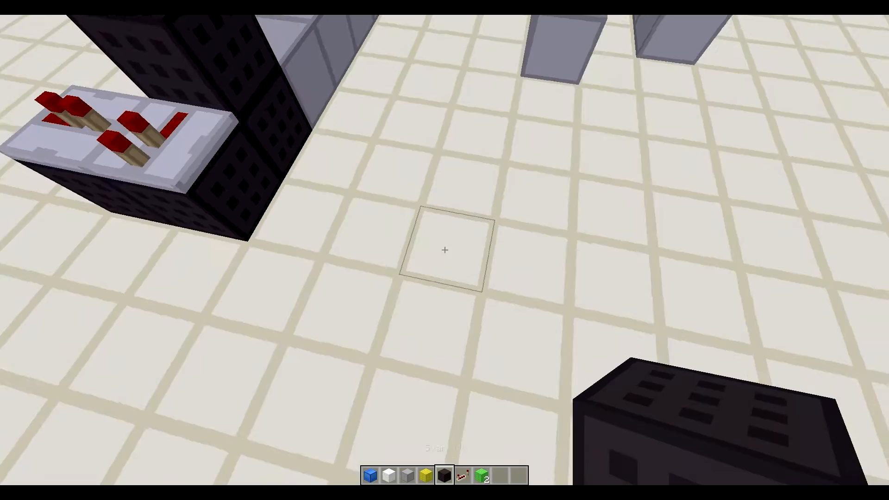
Place a block beside the repeater units to start forming the black wool pairs
left_click(446, 250)
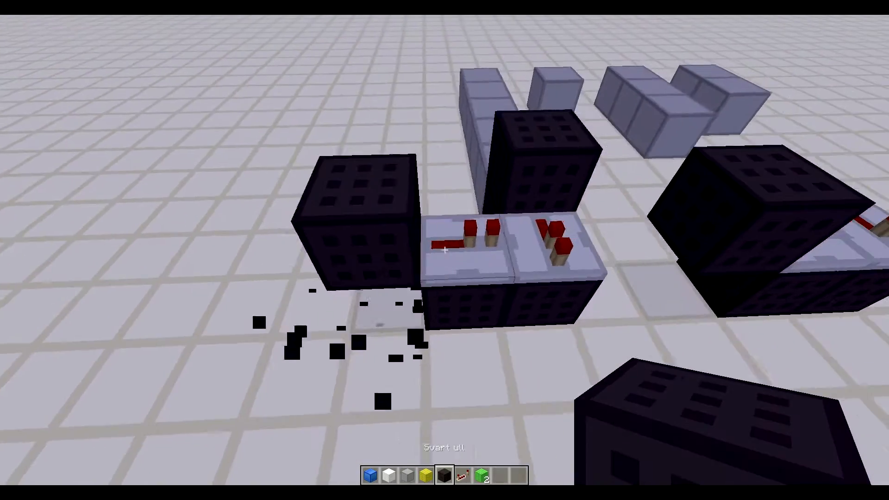
mouse_move(445, 250)
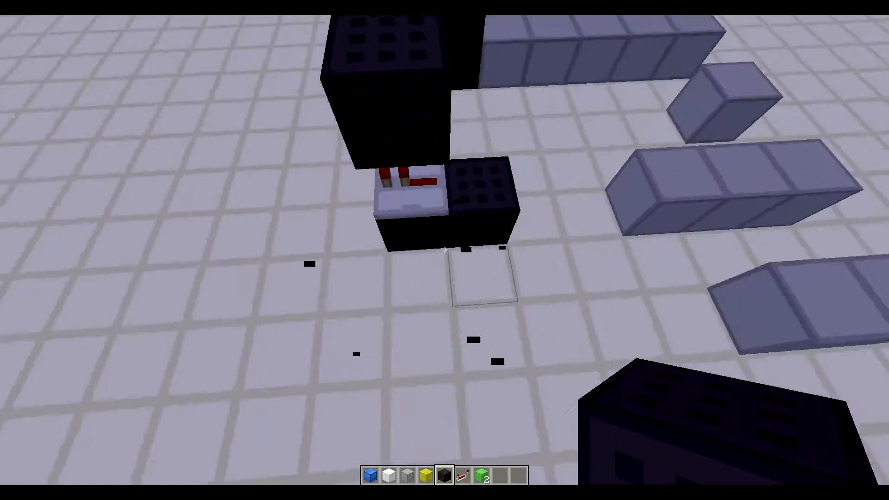
mouse_move(444, 250)
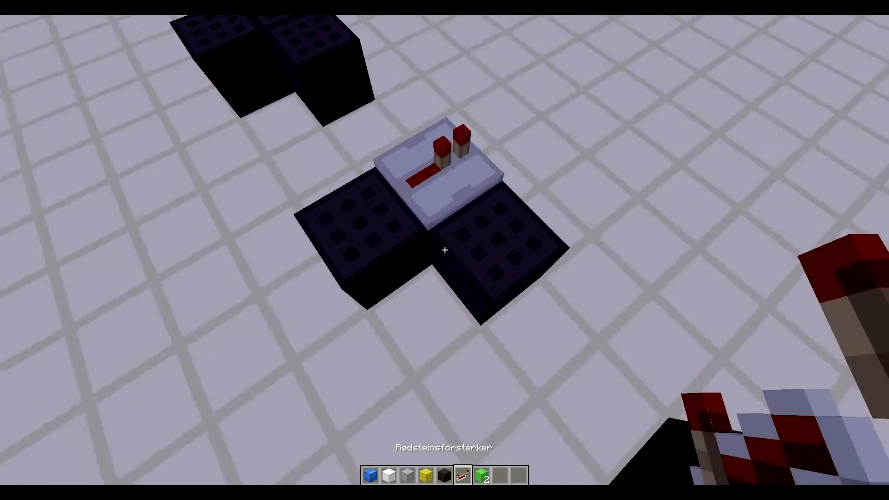
mouse_move(445, 250)
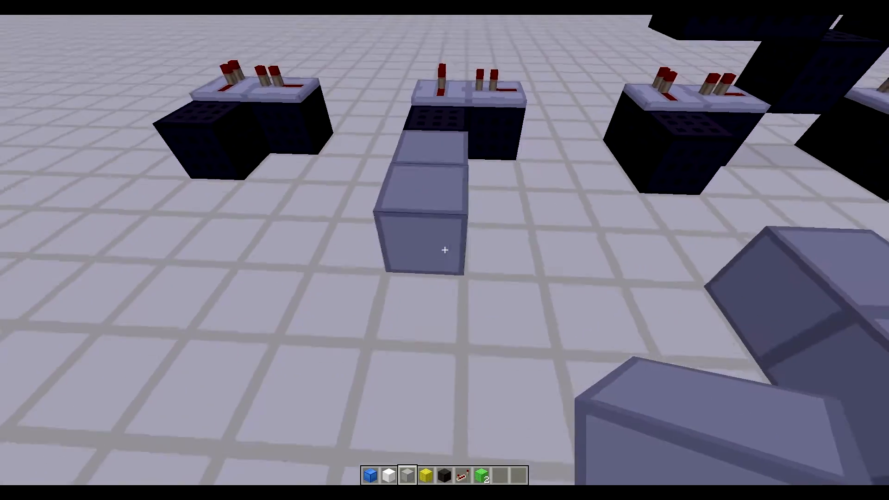
mouse_move(445, 250)
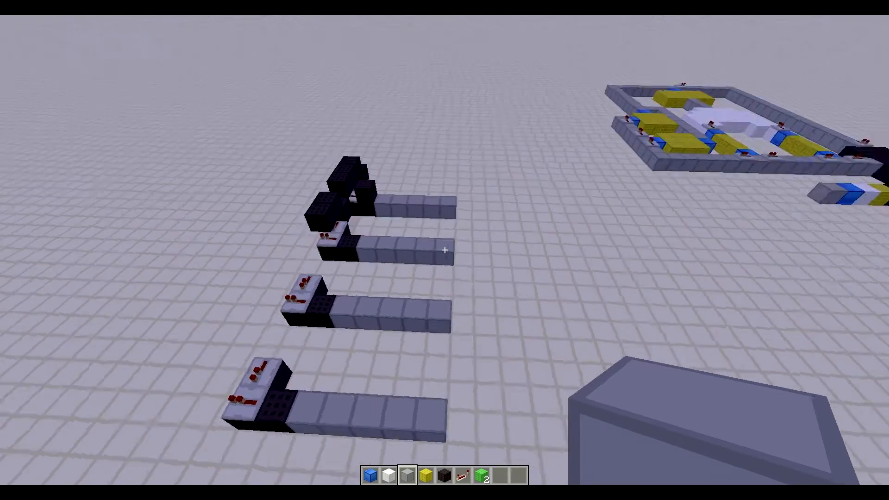
mouse_move(446, 250)
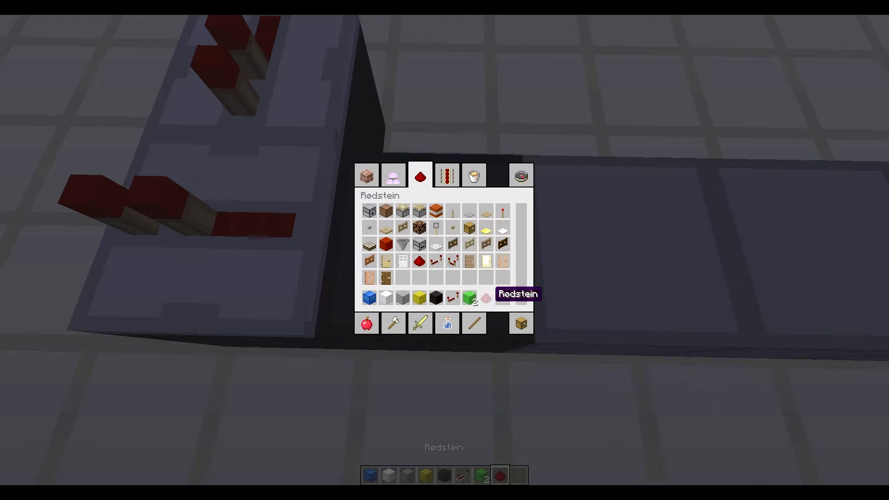
Lay redstone dust along the four stone lines, then reopen the creative inventory
key("E")
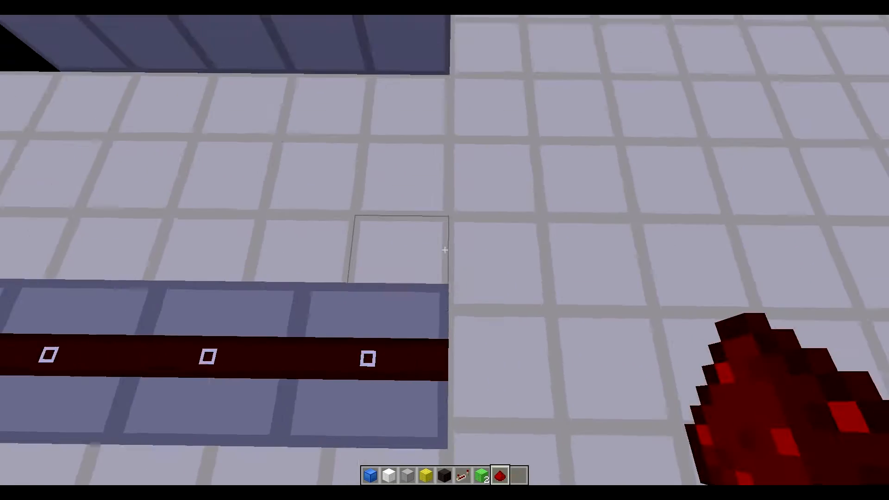
mouse_move(444, 250)
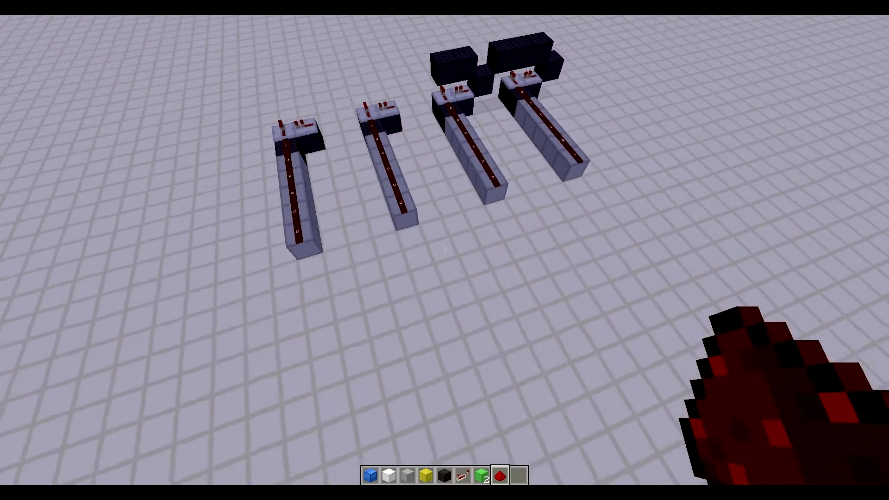
key("e")
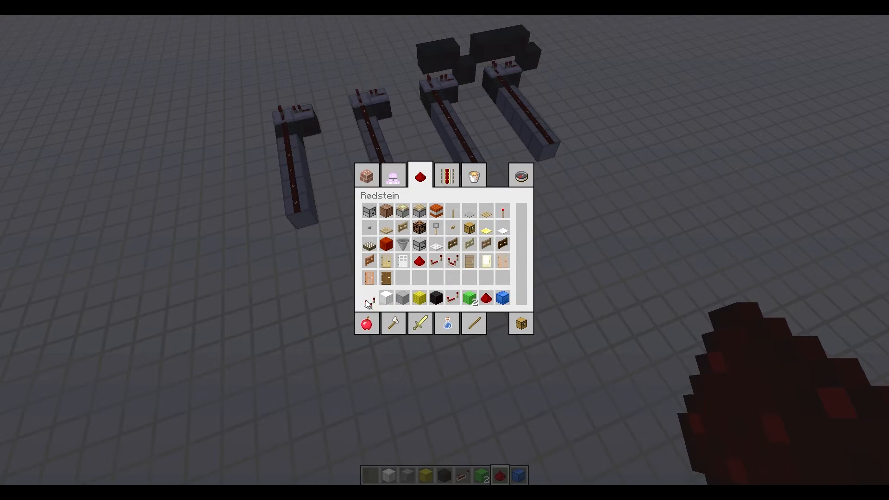
Leave the inventory to place blue wool, stone side blocks and the spanning stone beam
key("E")
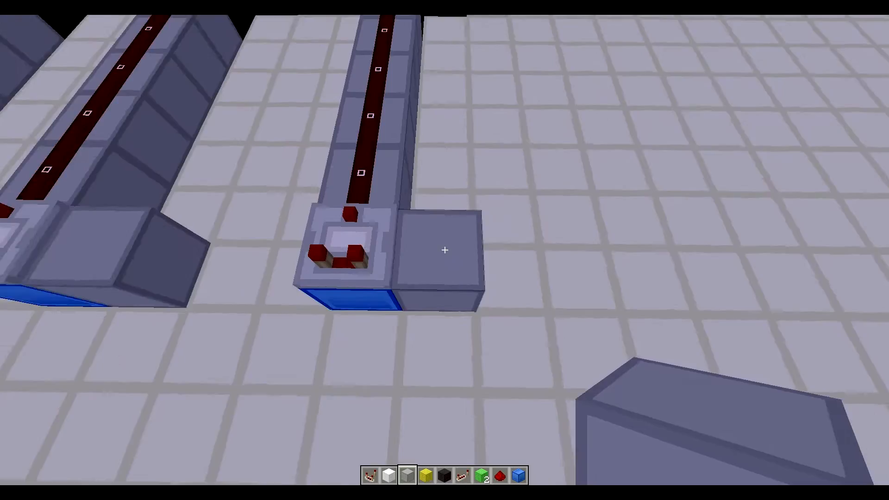
mouse_move(445, 250)
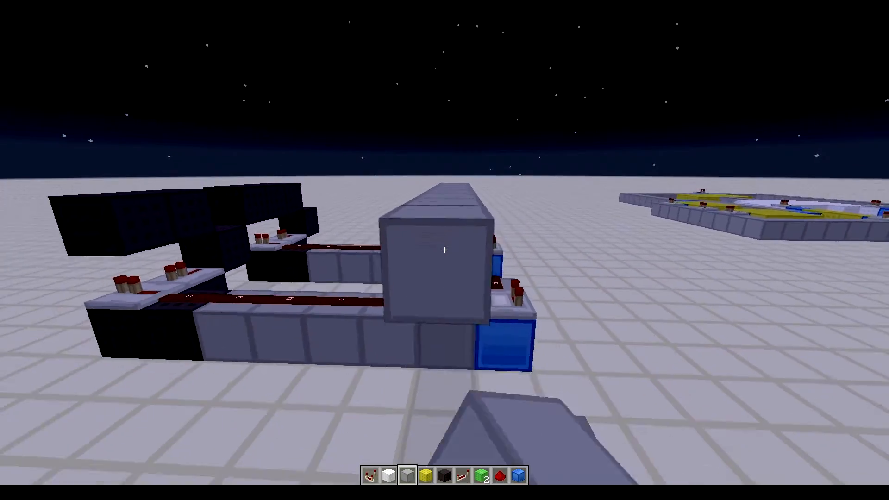
mouse_move(445, 250)
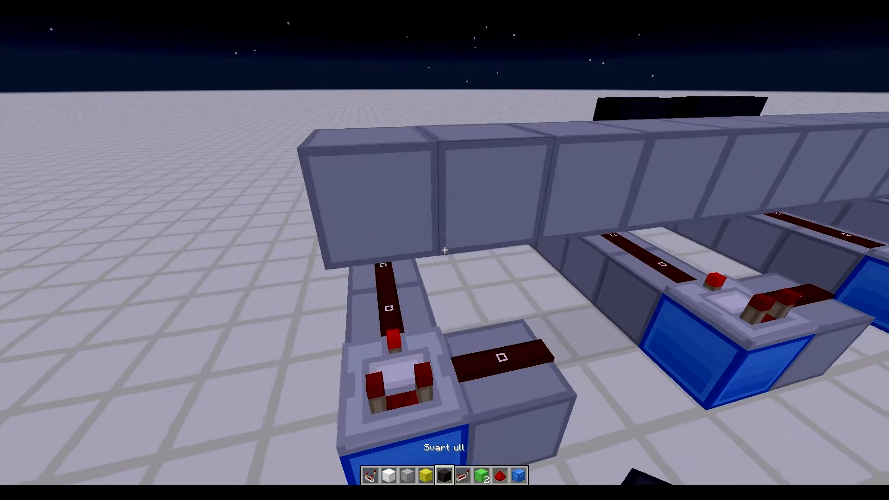
Bring up the inventory to pick blocks for the four repeater branches
key("e")
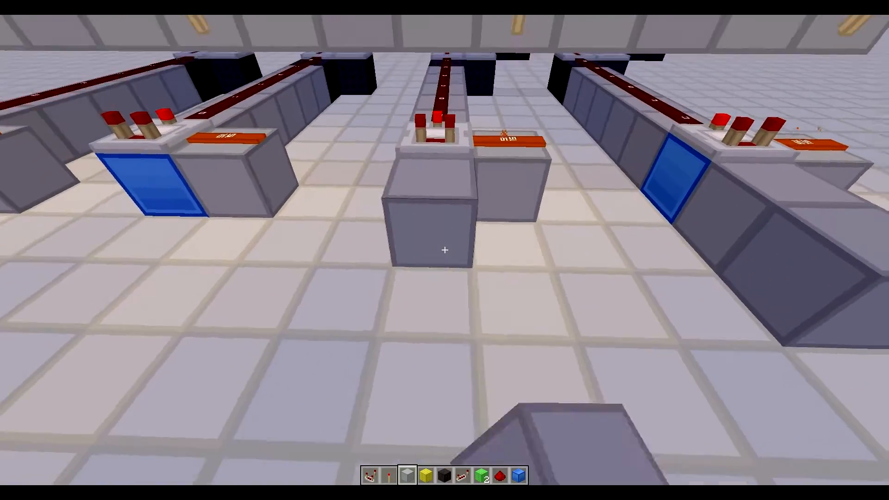
mouse_move(445, 251)
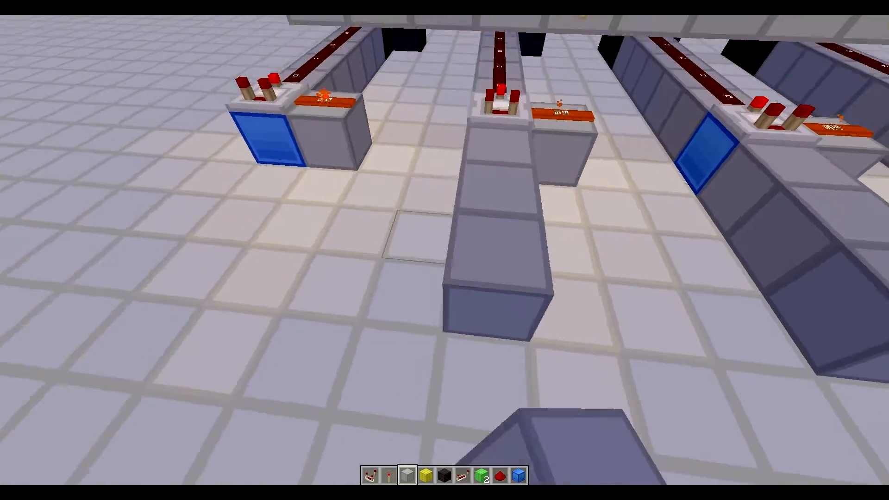
mouse_move(445, 250)
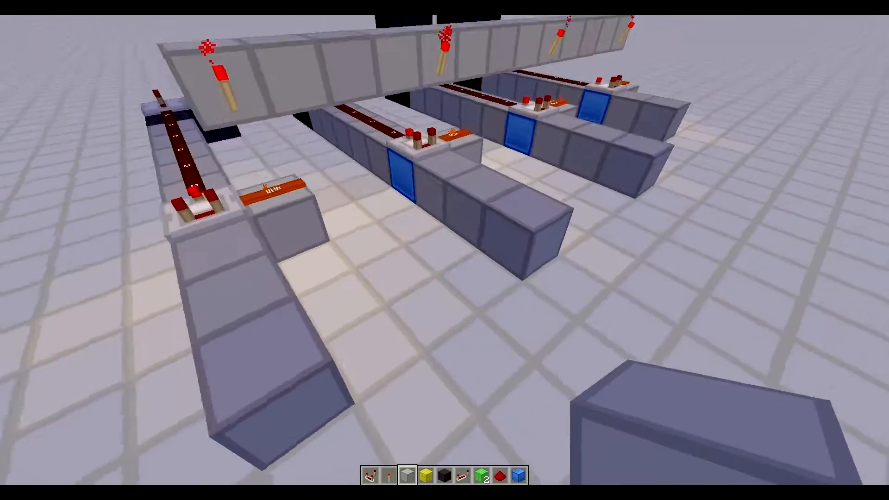
mouse_move(445, 250)
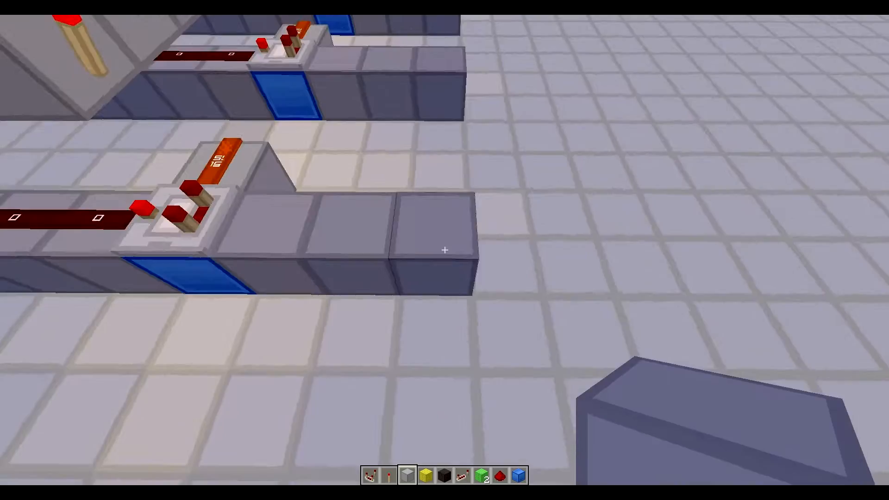
mouse_move(445, 250)
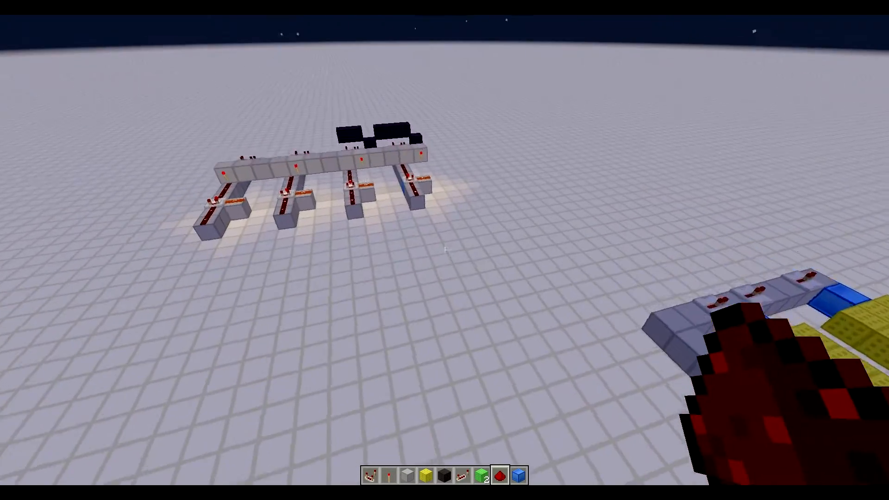
mouse_move(445, 250)
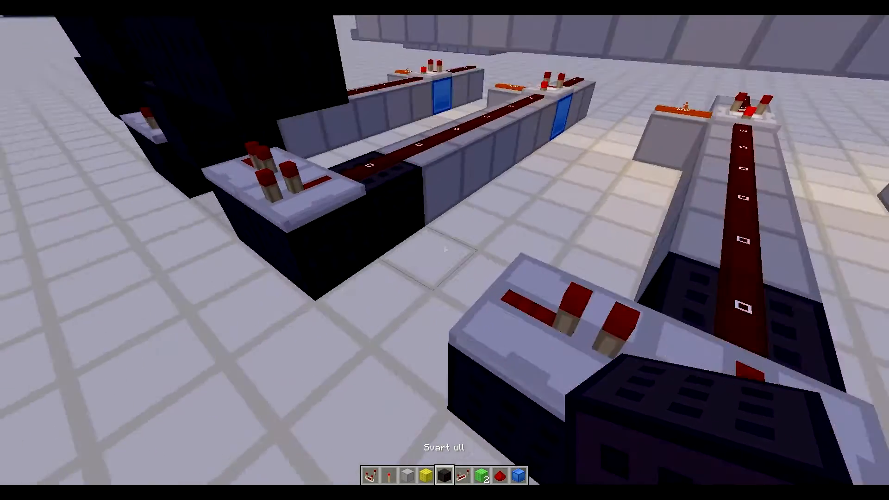
mouse_move(444, 250)
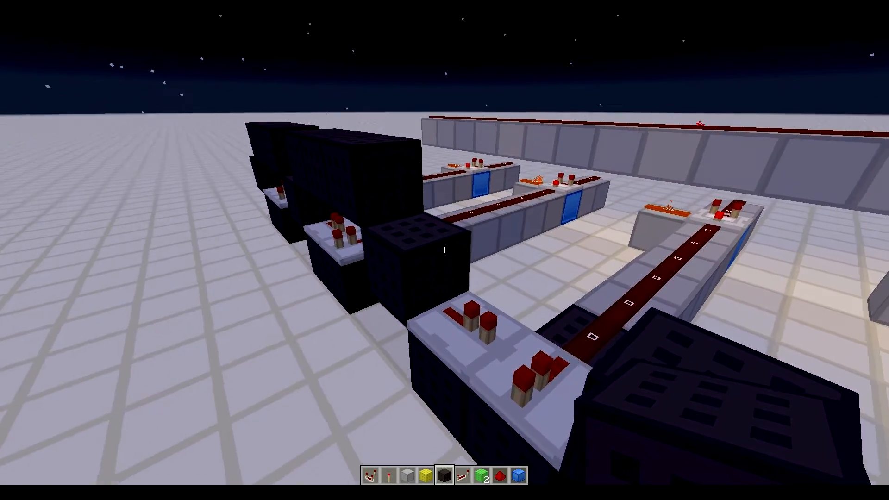
mouse_move(445, 250)
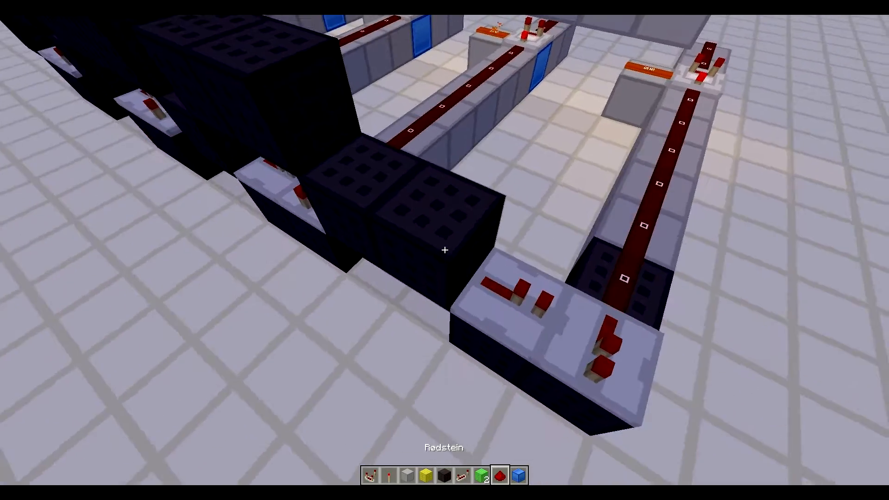
mouse_move(445, 251)
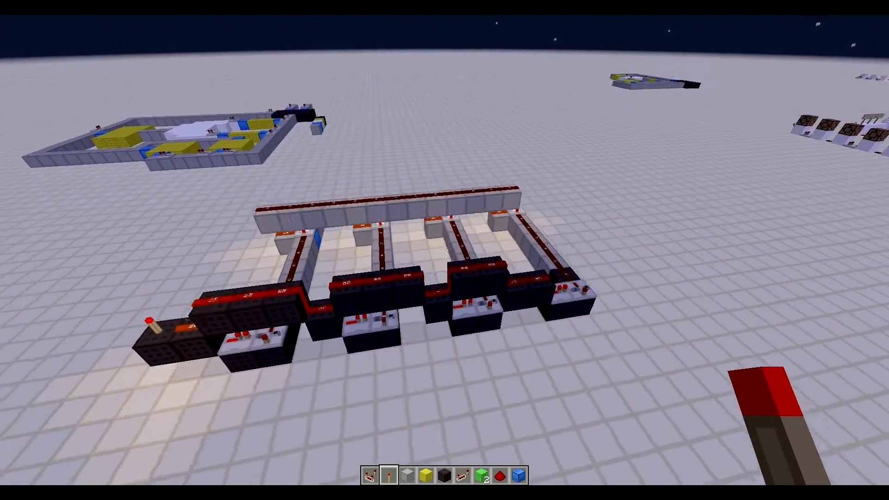
mouse_move(444, 250)
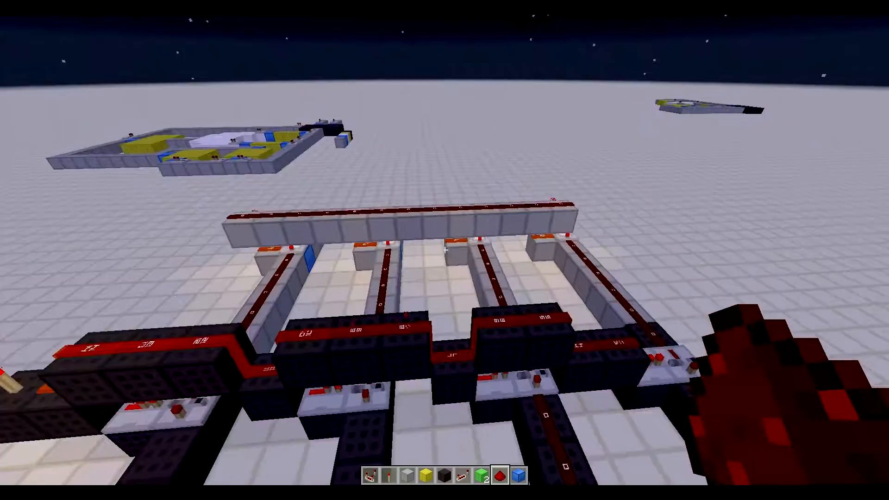
mouse_move(444, 251)
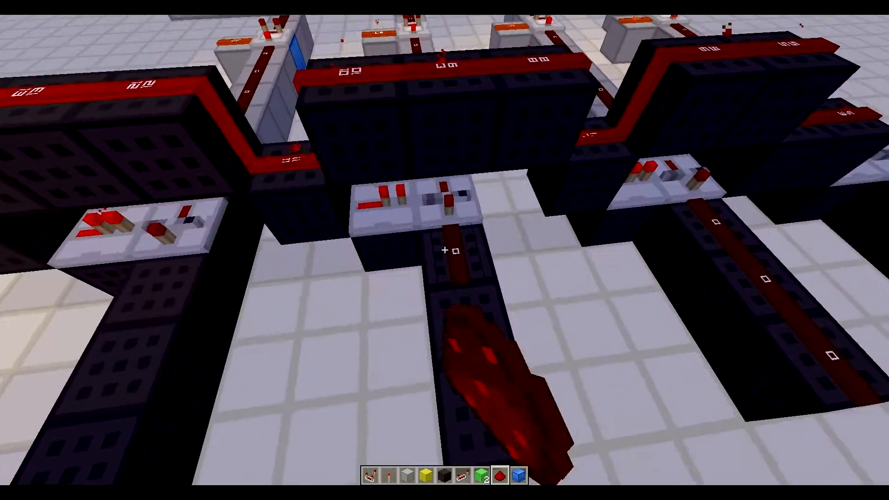
mouse_move(444, 250)
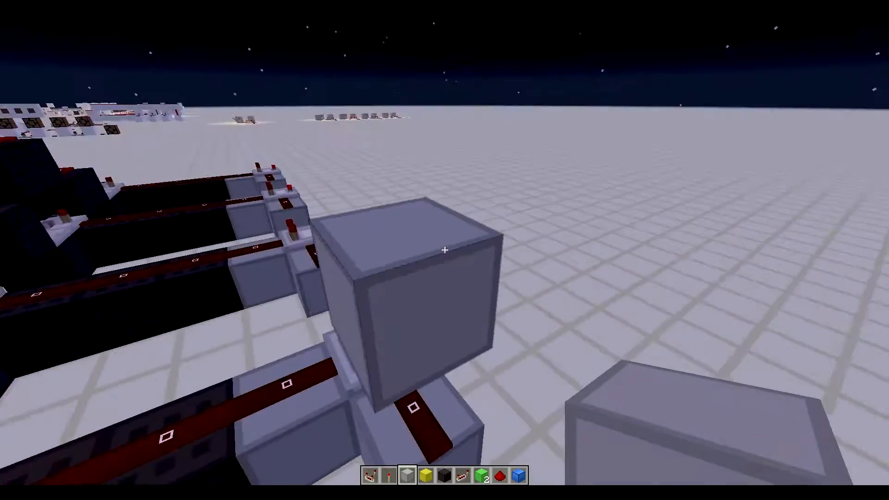
mouse_move(444, 250)
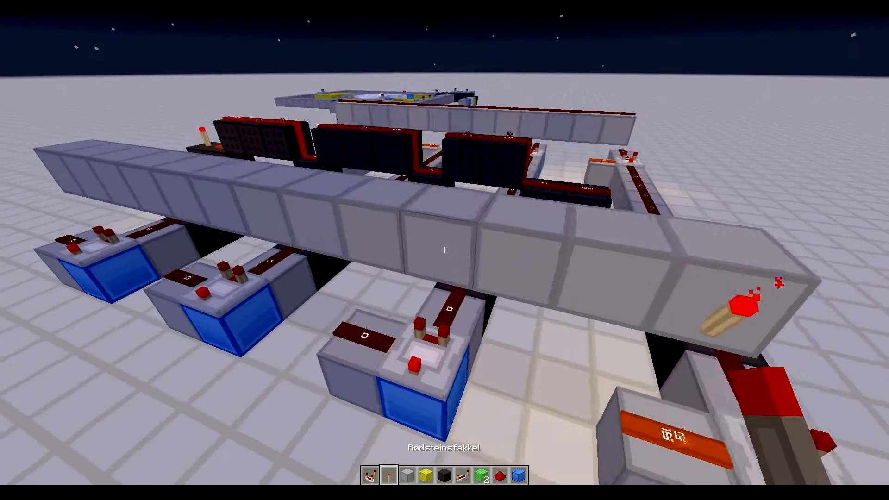
mouse_move(444, 250)
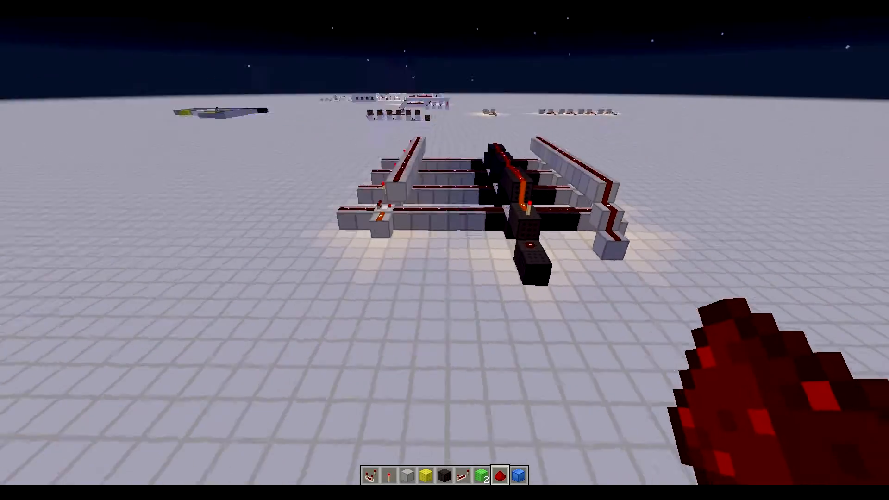
mouse_move(445, 263)
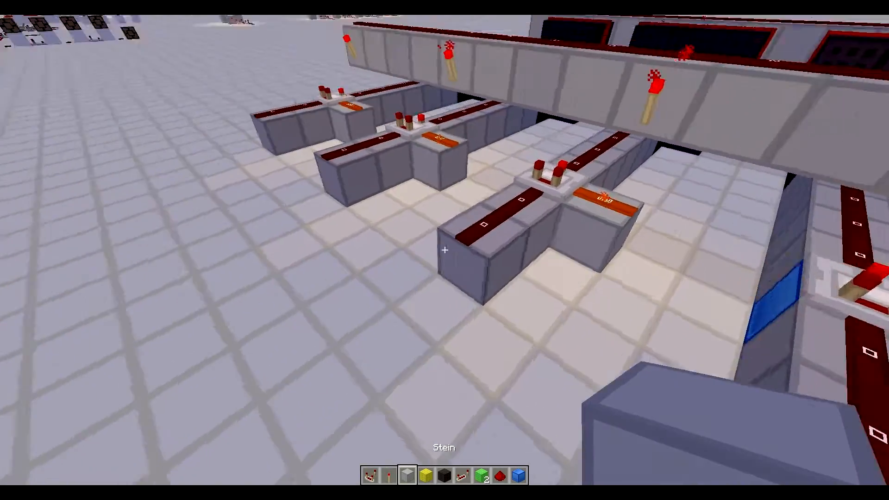
mouse_move(445, 251)
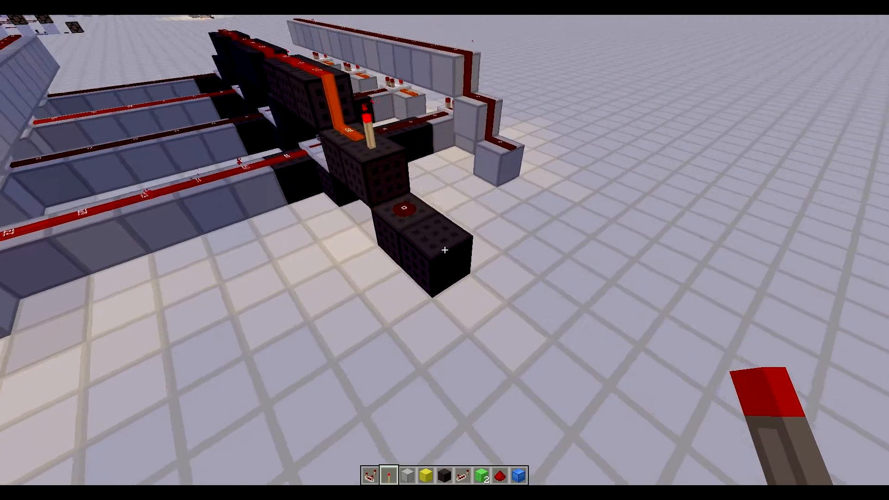
Place a block extending the stone enable lines under the torch bar
left_click(444, 250)
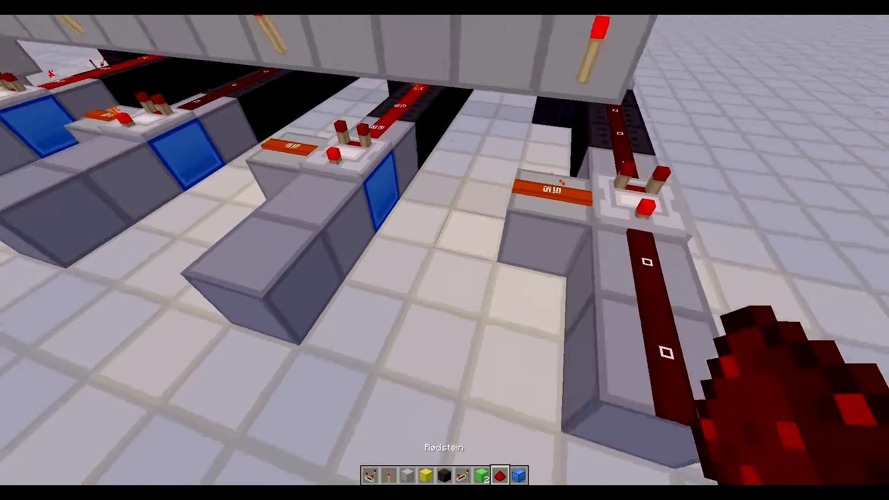
mouse_move(446, 250)
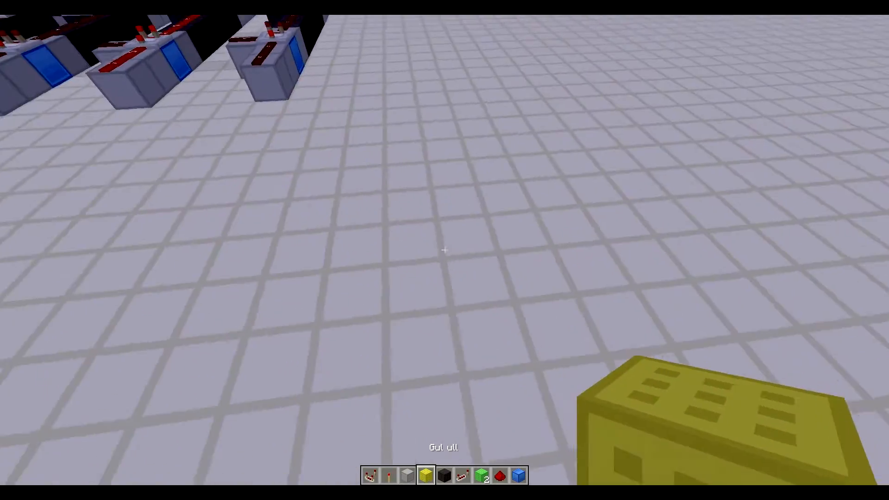
Select redstone torches in hotbar slot 5 for the input line ends
key("5")
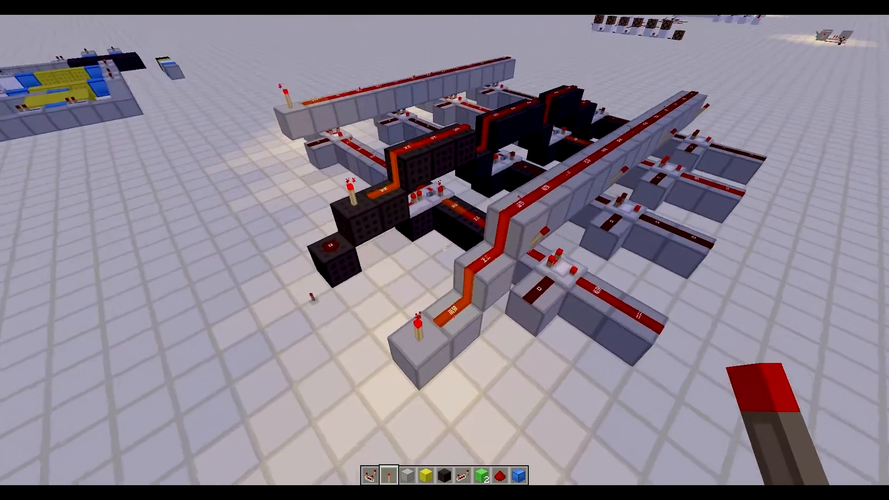
mouse_move(444, 251)
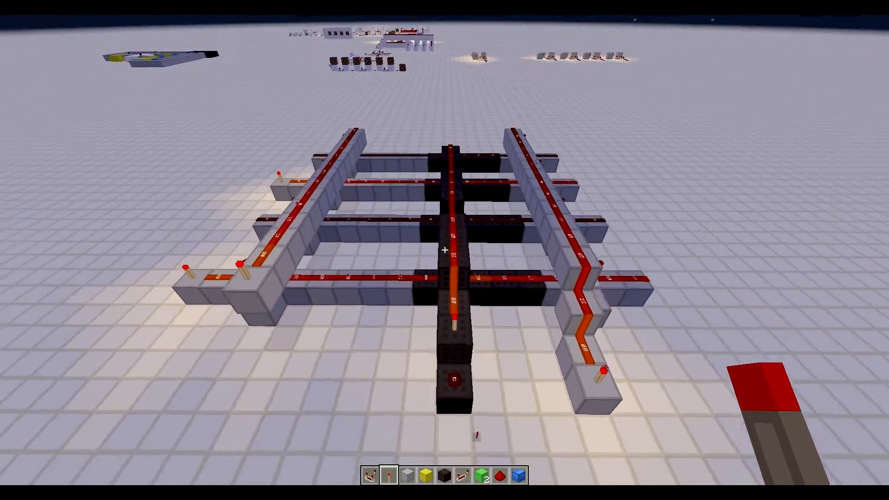
mouse_move(444, 249)
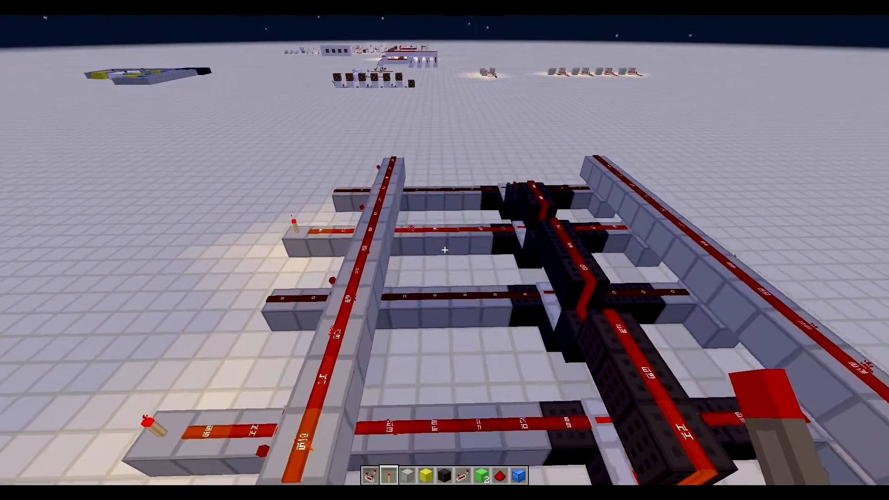
mouse_move(445, 250)
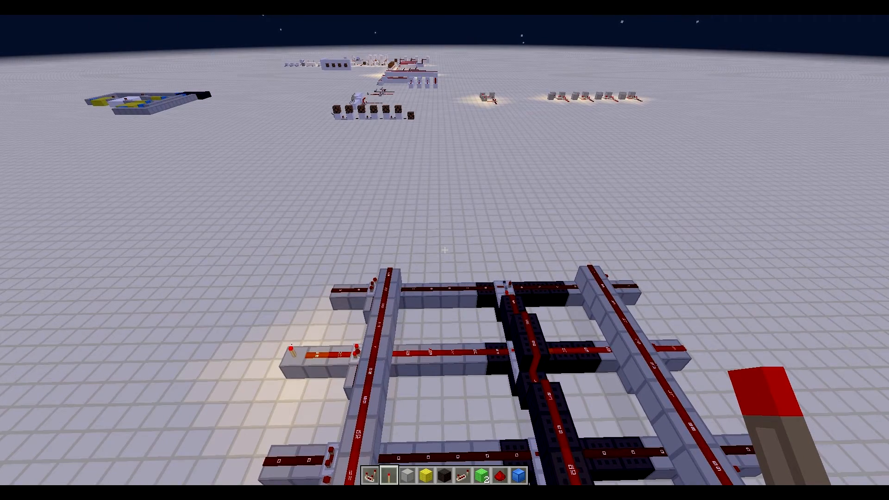
mouse_move(444, 250)
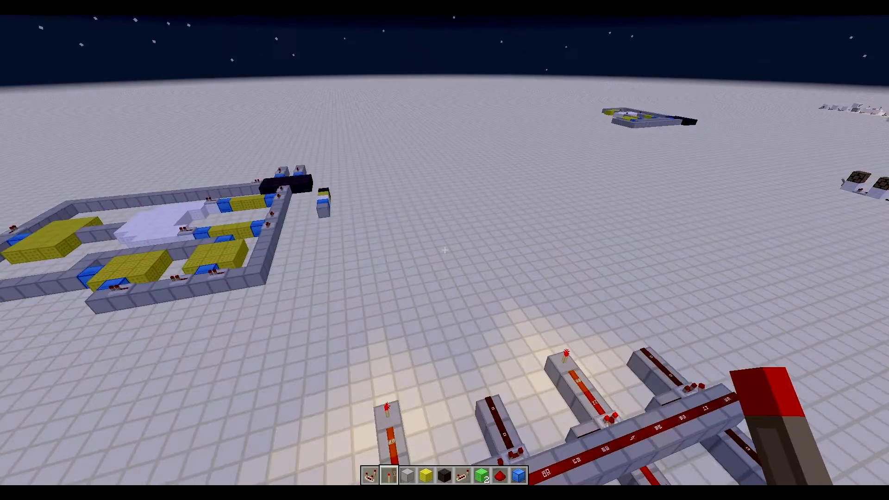